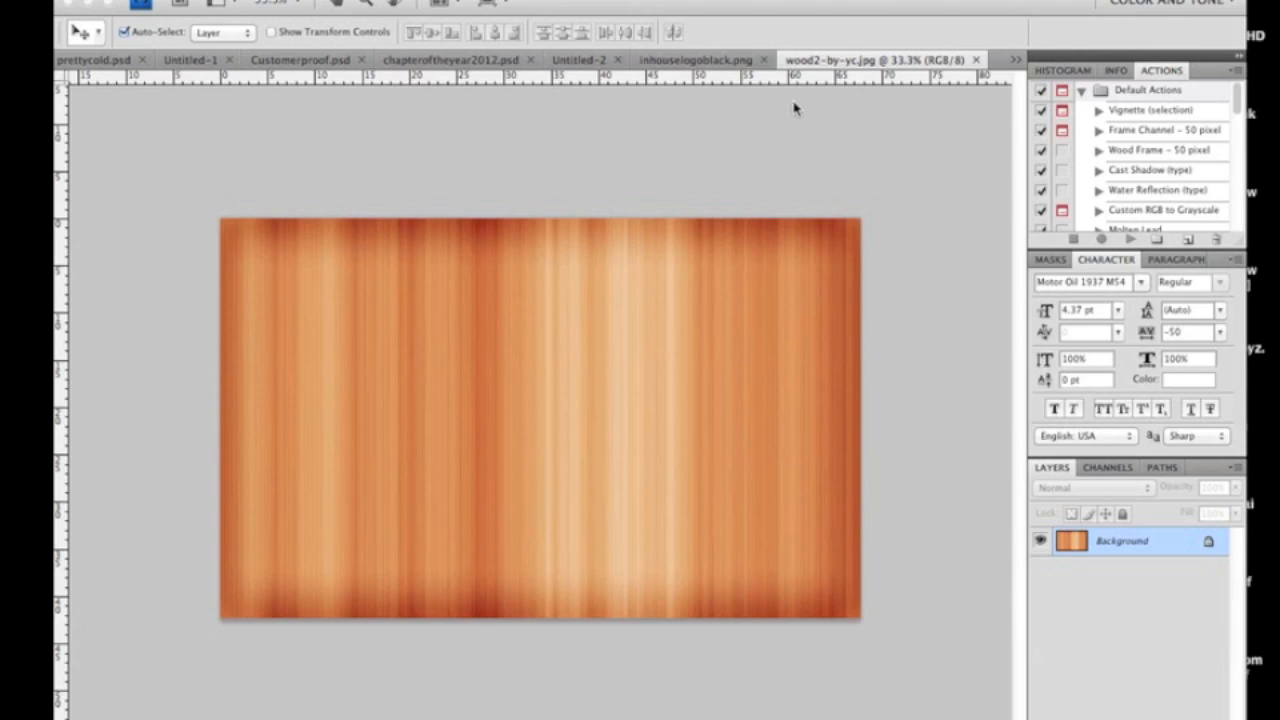
mouse_move(715, 73)
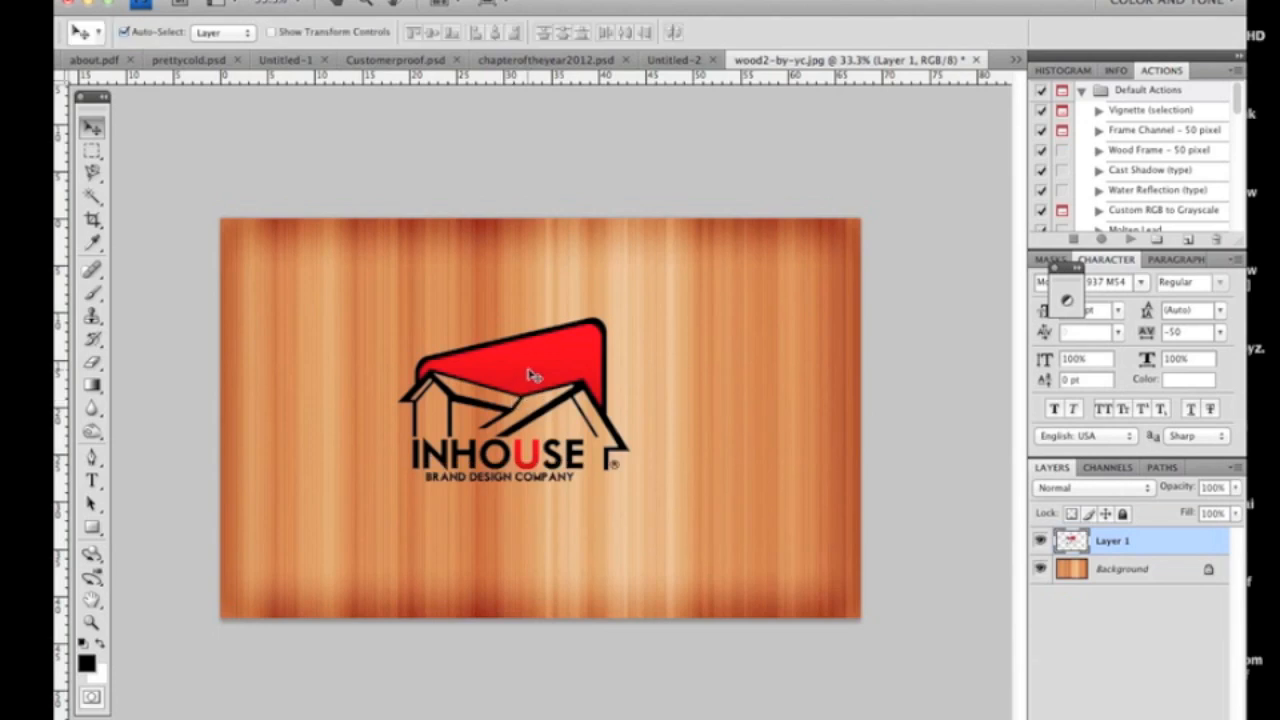
Drag the pasted INHOUSE logo layer to the centre of the wood canvas.
drag(515, 390, 550, 390)
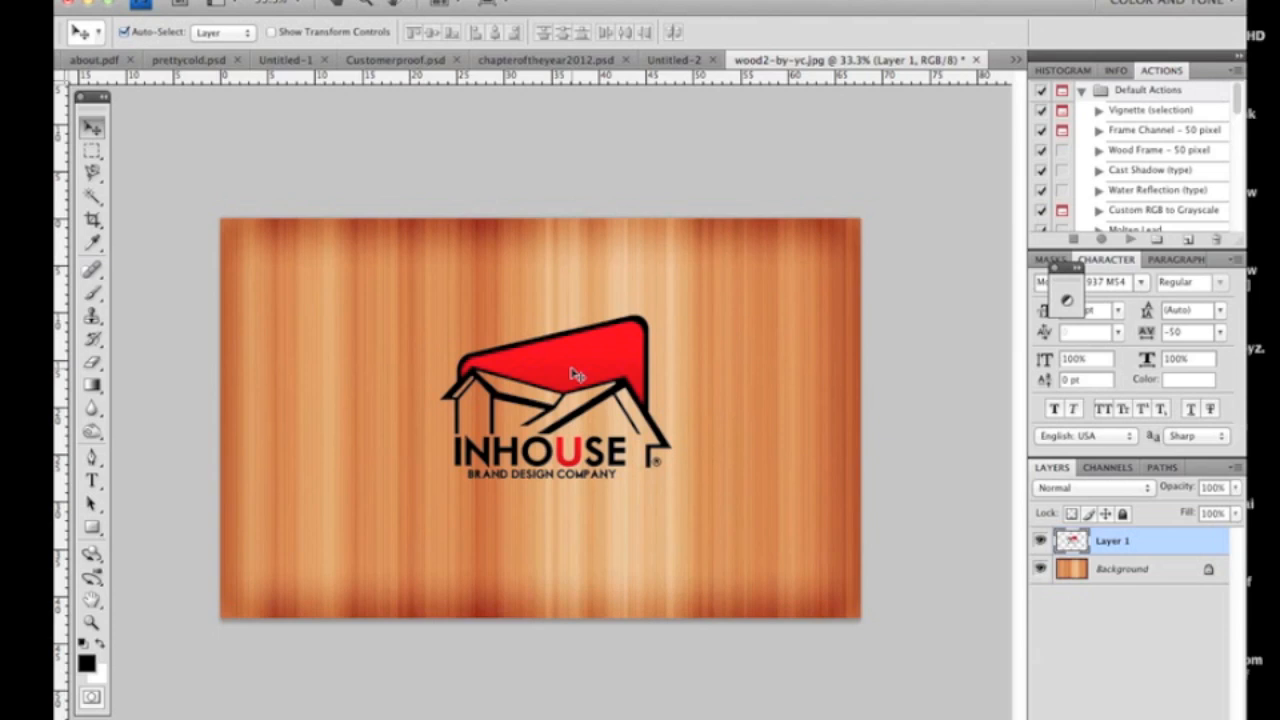
mouse_move(668, 342)
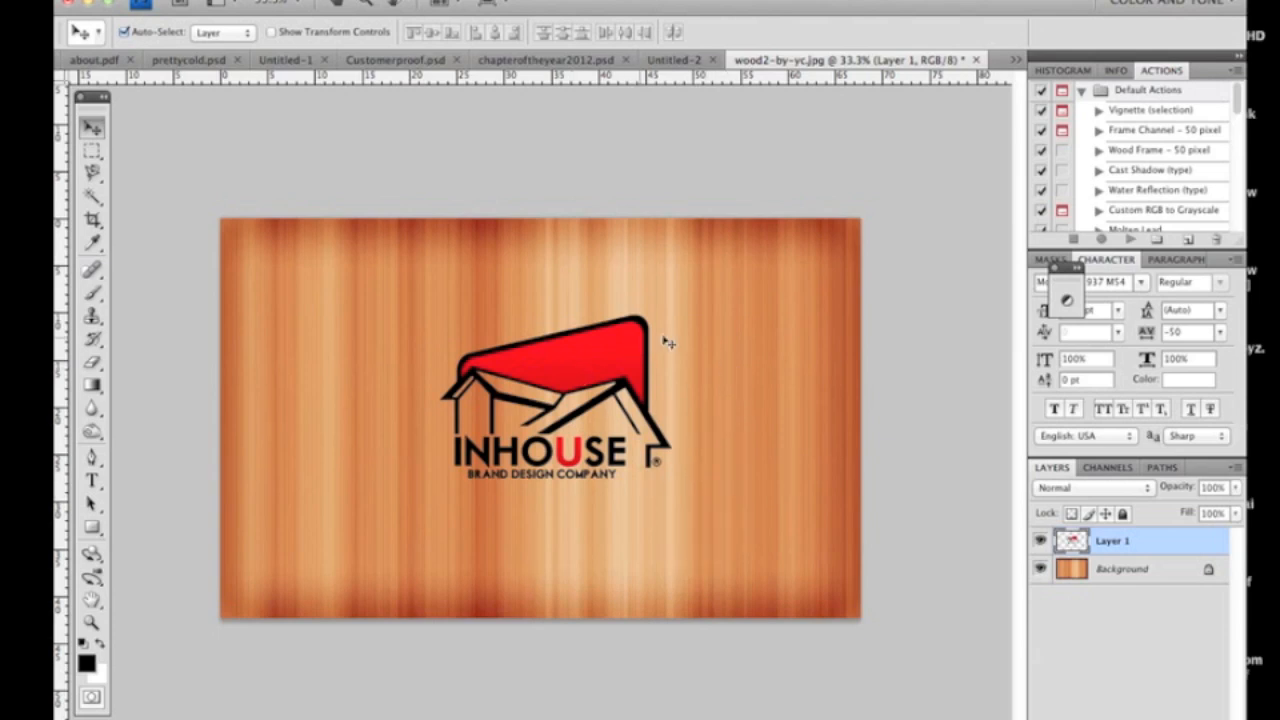
Make the wood-grain Background the active layer.
click(1120, 569)
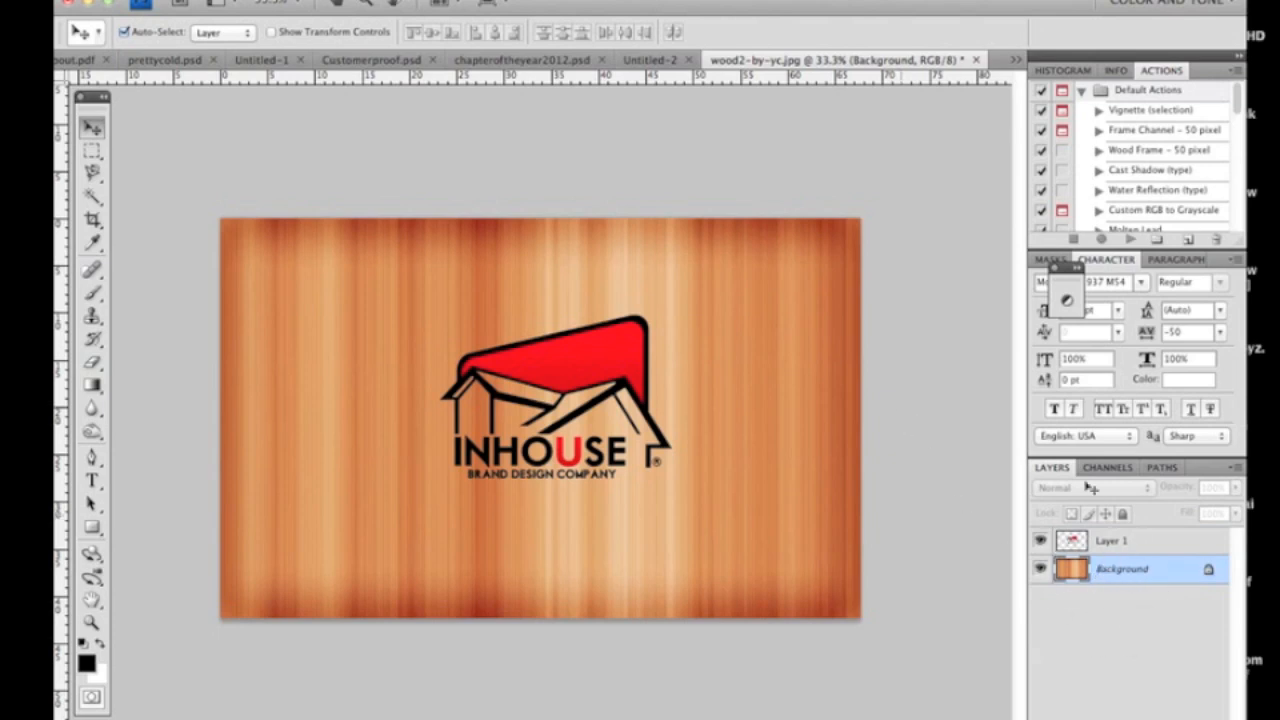
mouse_move(785, 258)
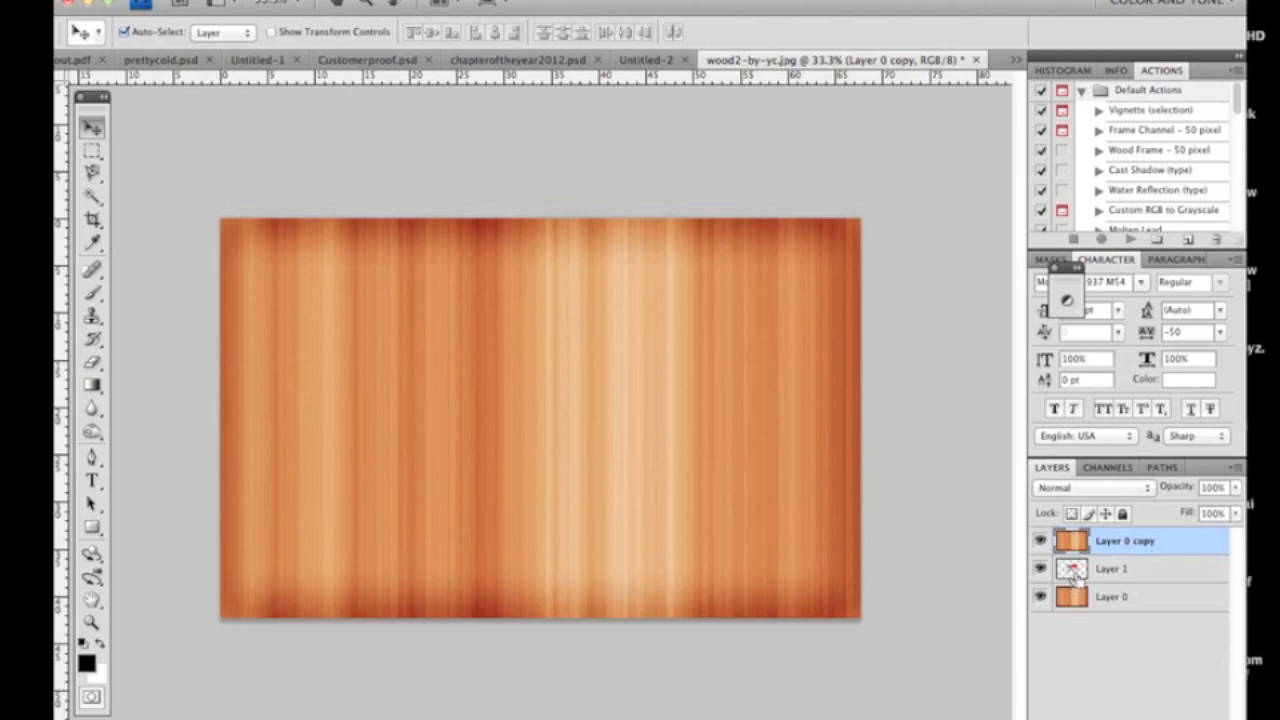
mouse_move(1070, 570)
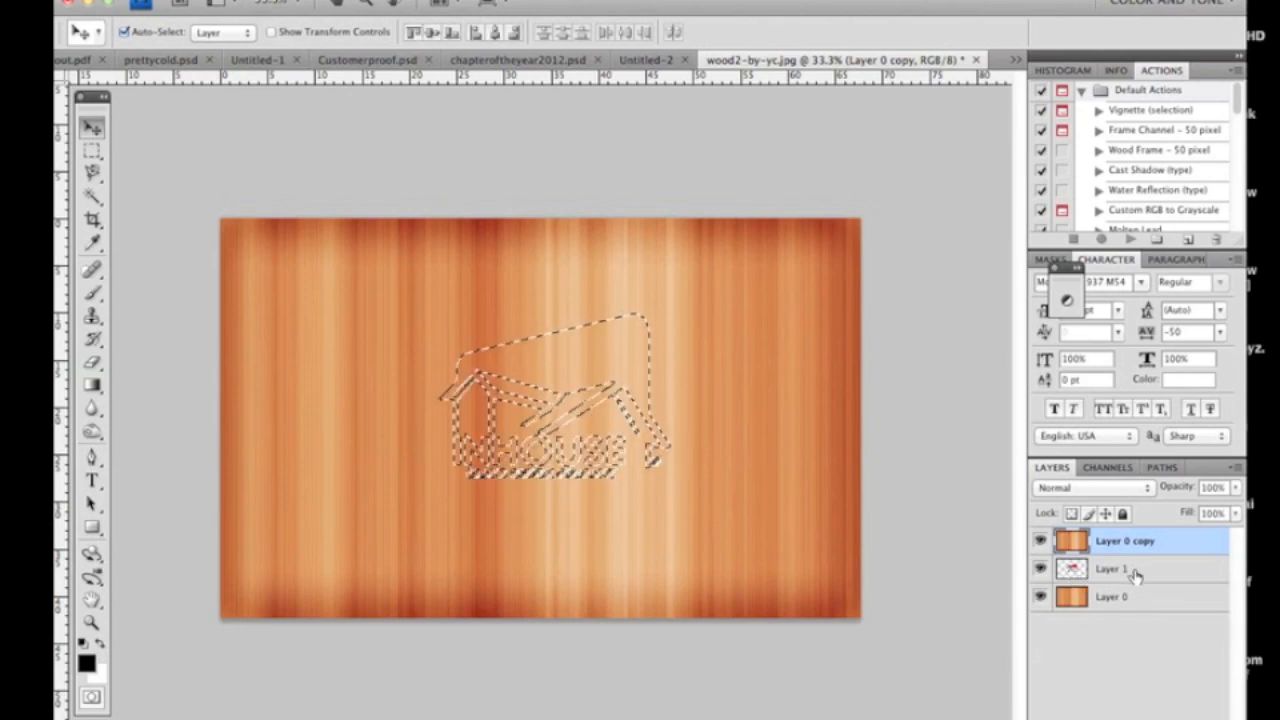
Invert the logo selection, delete it from Layer 0 copy, then deselect.
click(1120, 569)
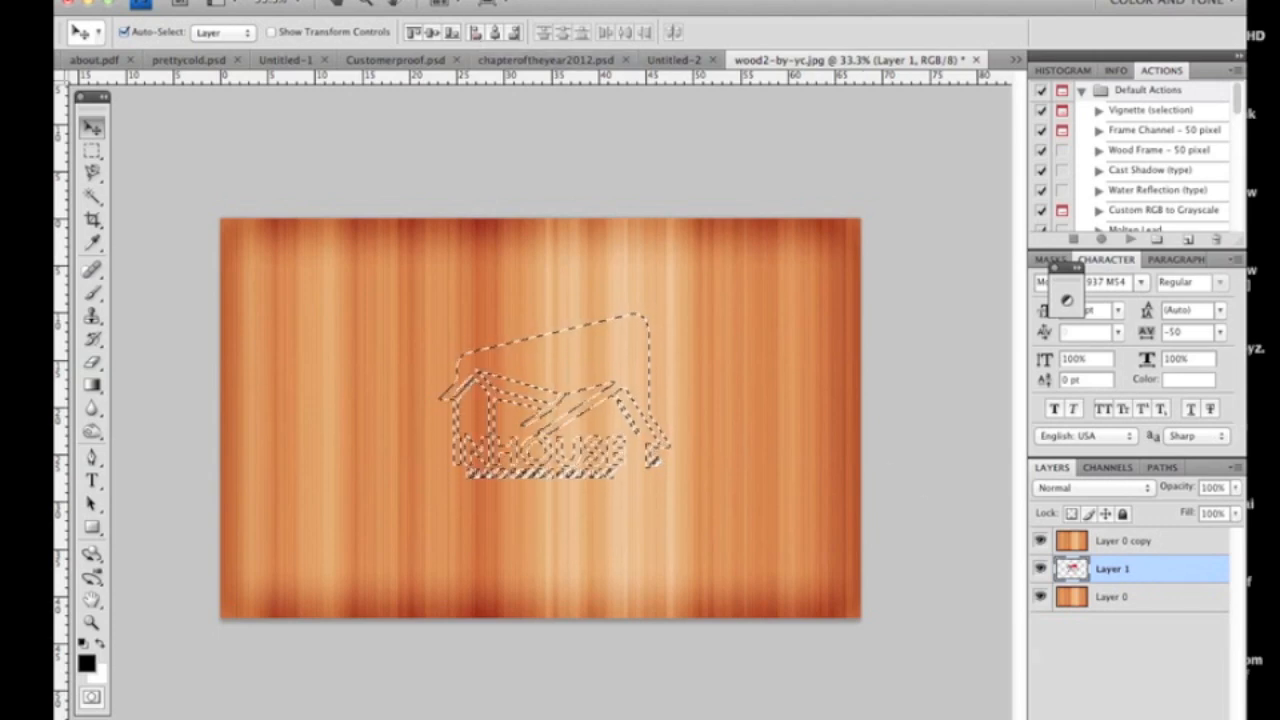
click(370, 8)
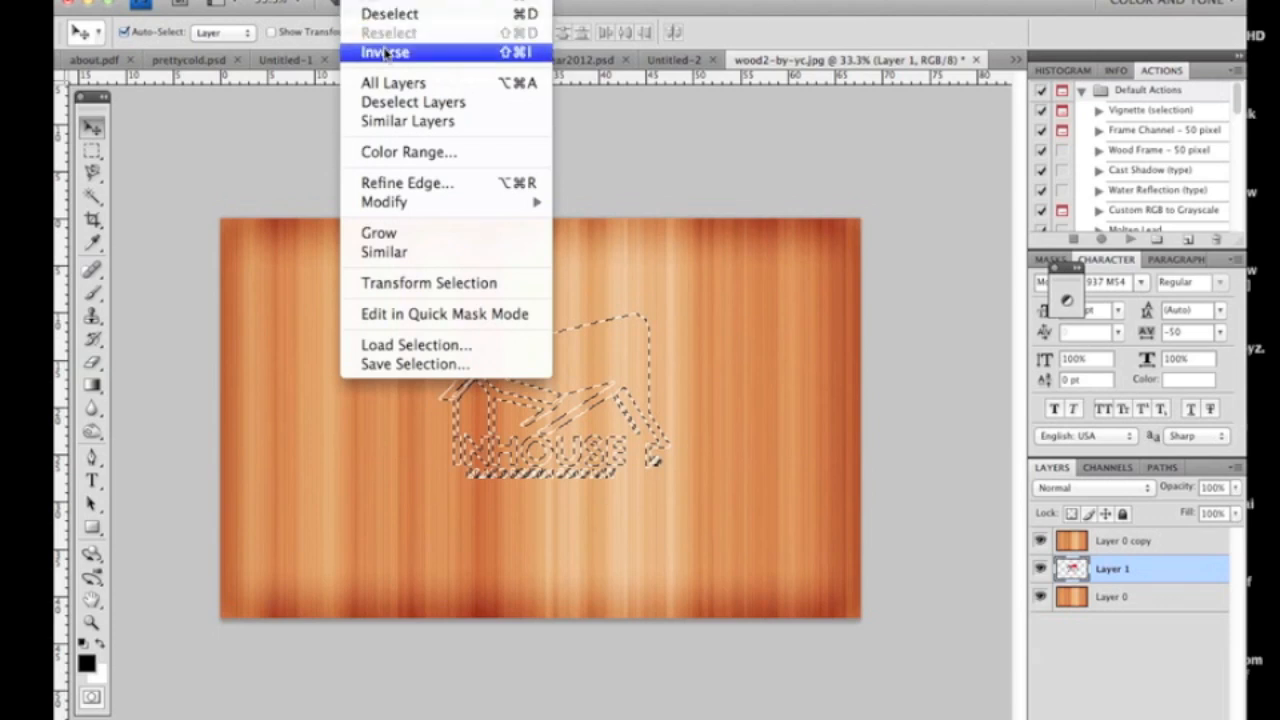
click(384, 52)
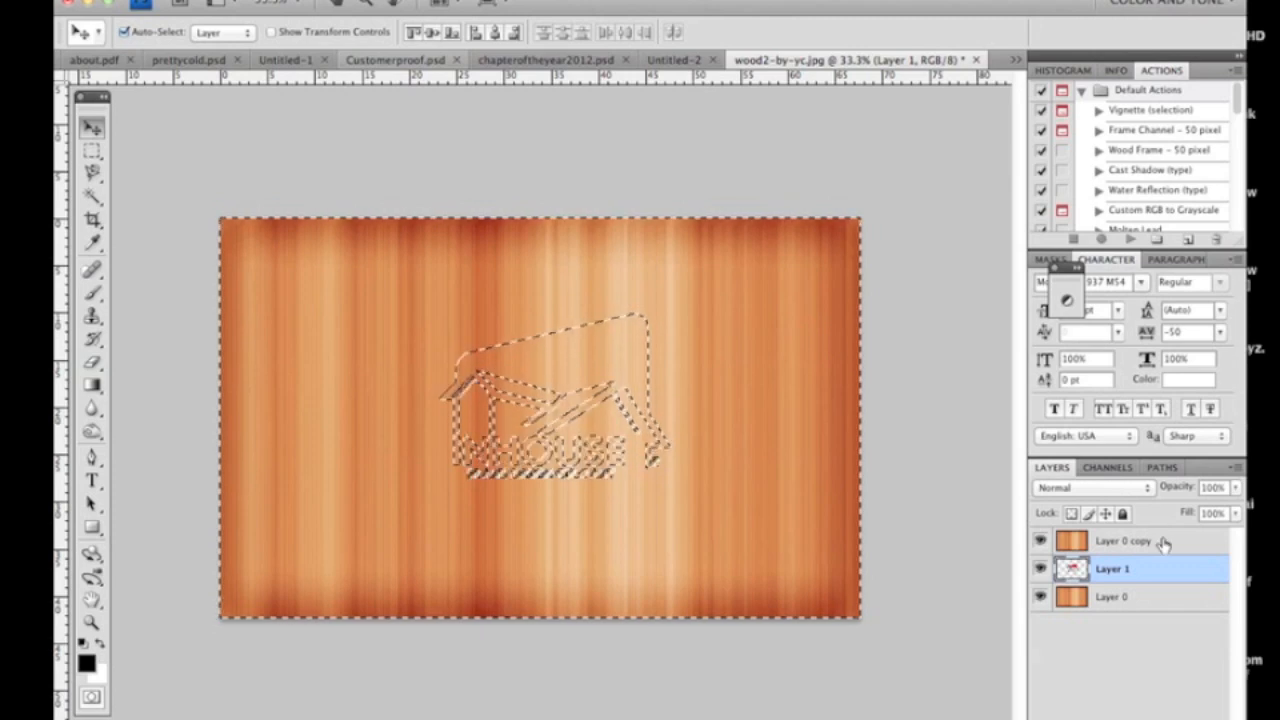
click(1130, 541)
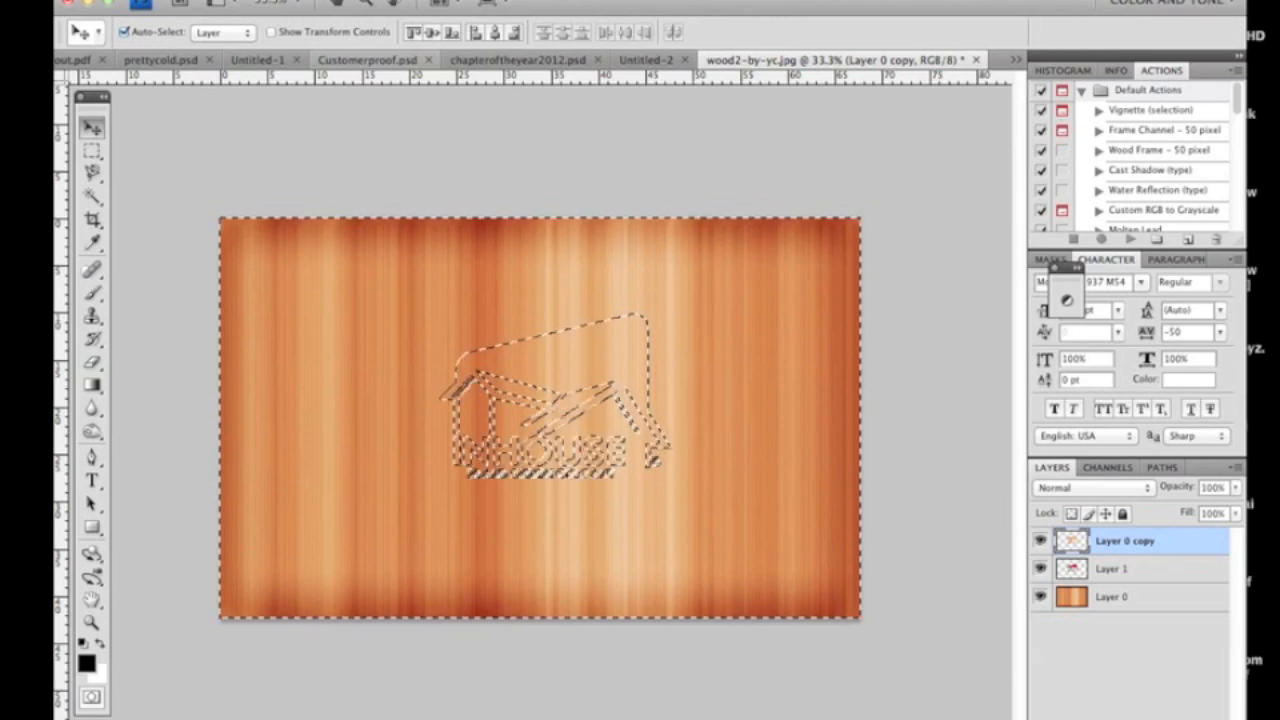
click(50, 18)
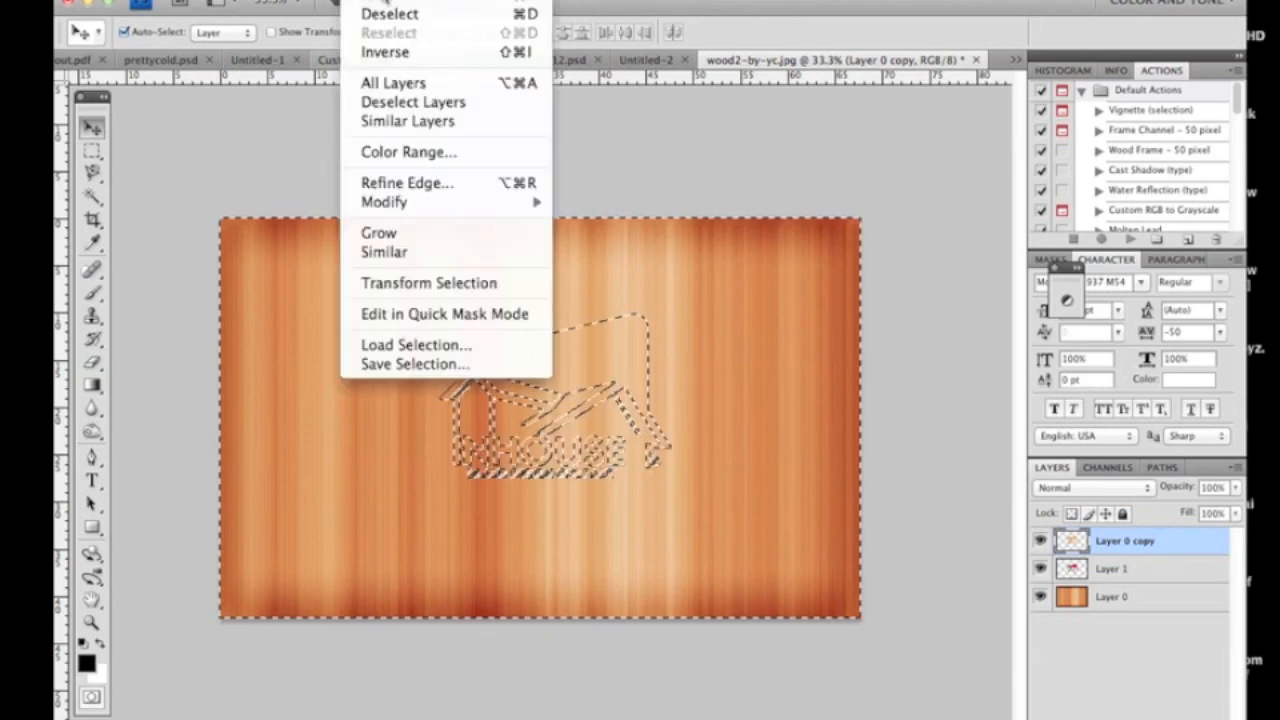
click(390, 14)
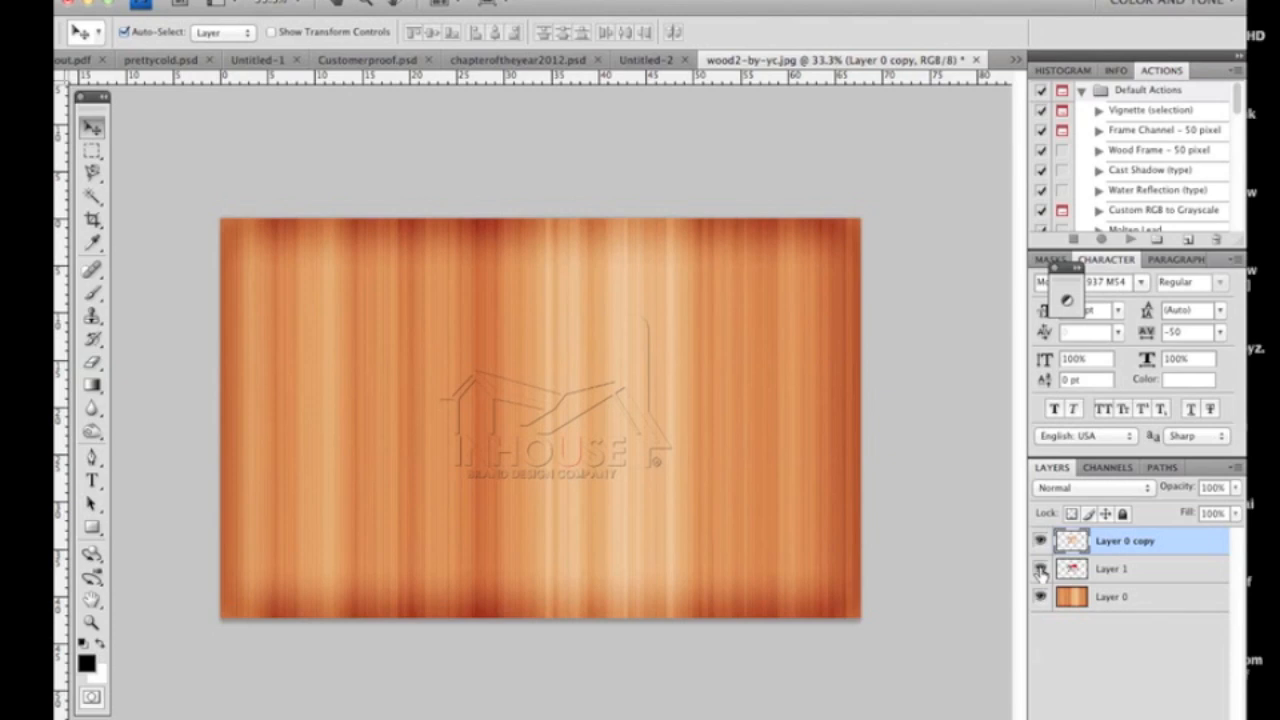
Hide the original logo layer (Layer 1) and bring up Image > Adjustments.
click(1040, 569)
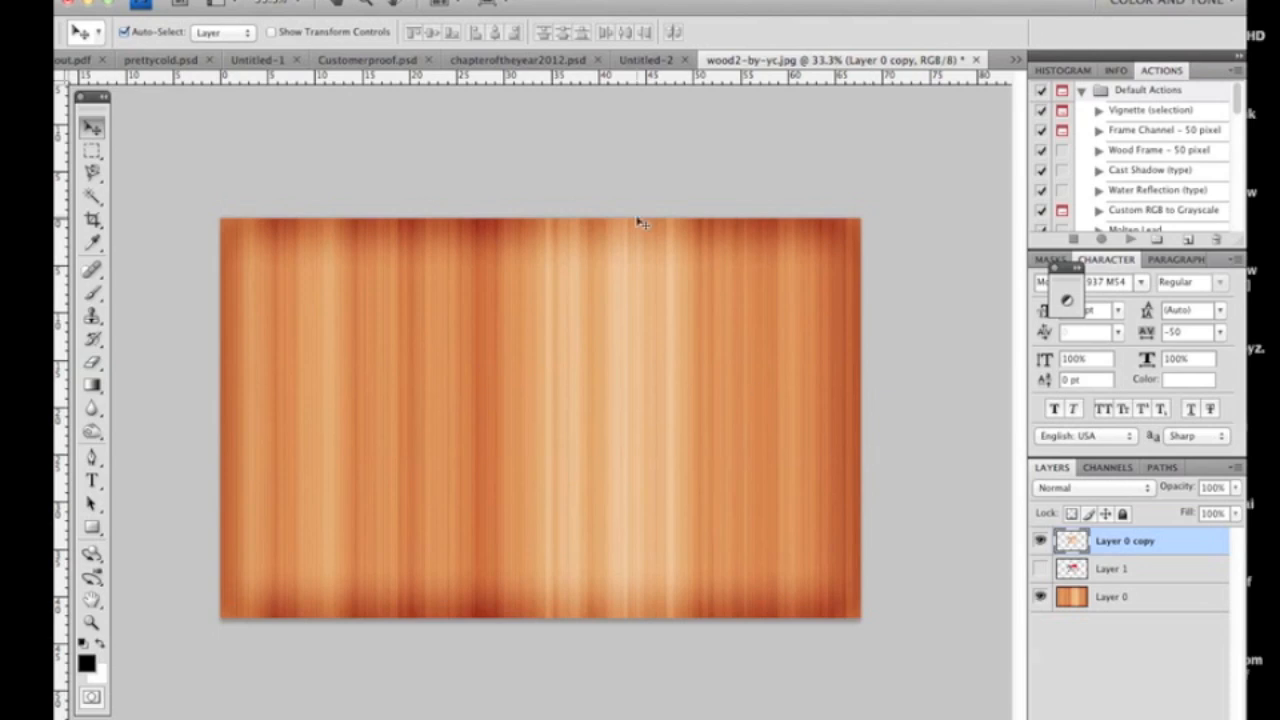
click(262, 5)
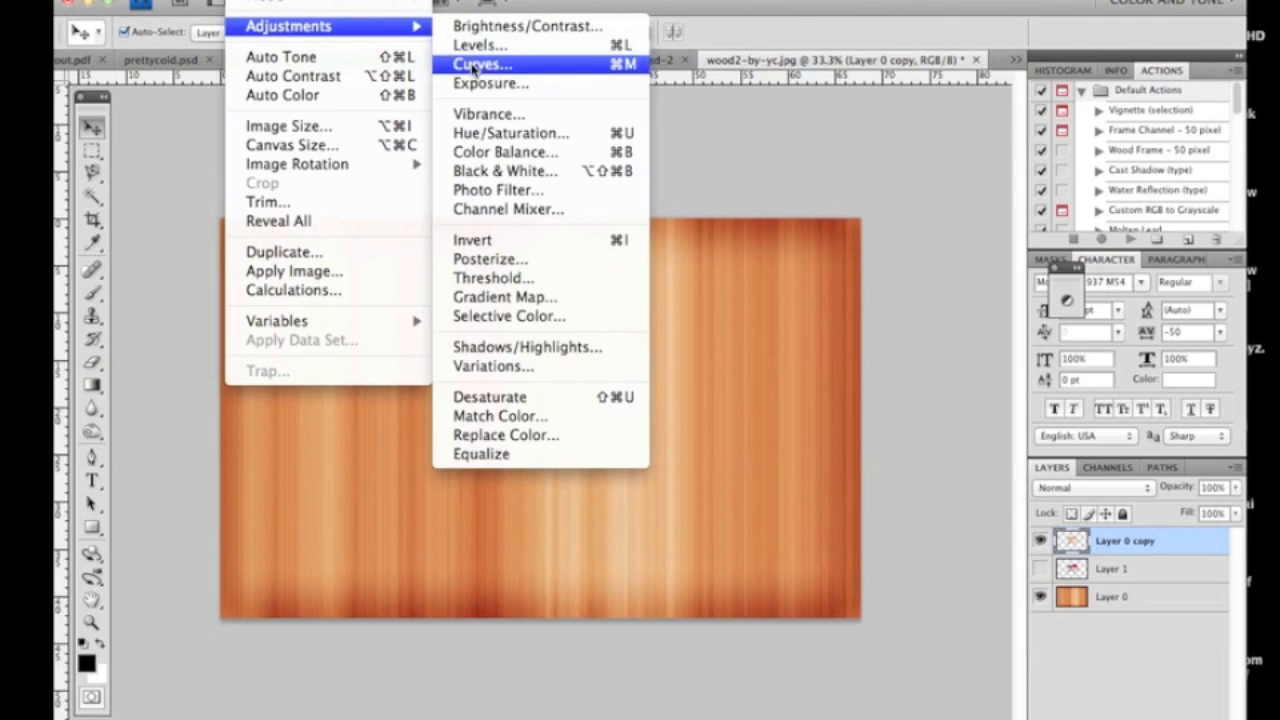
Darken the logo-shaped wood copy with a Curves midpoint dragged downward.
click(481, 64)
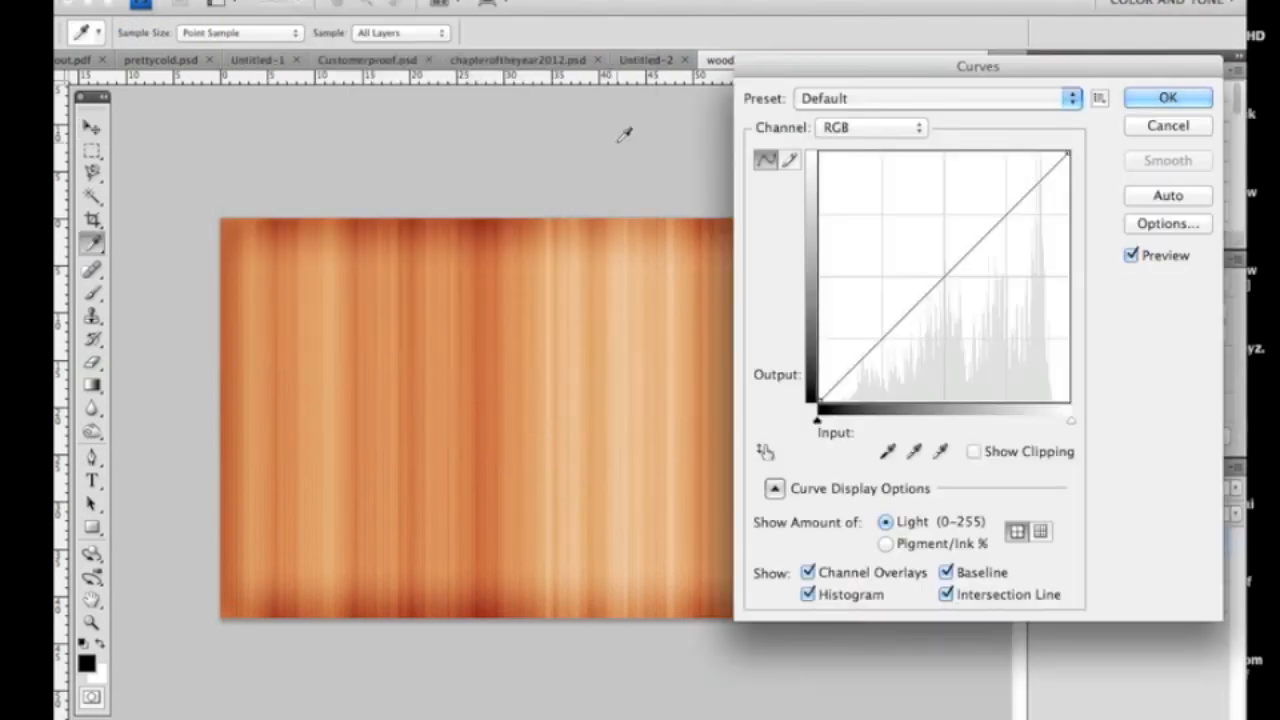
click(939, 281)
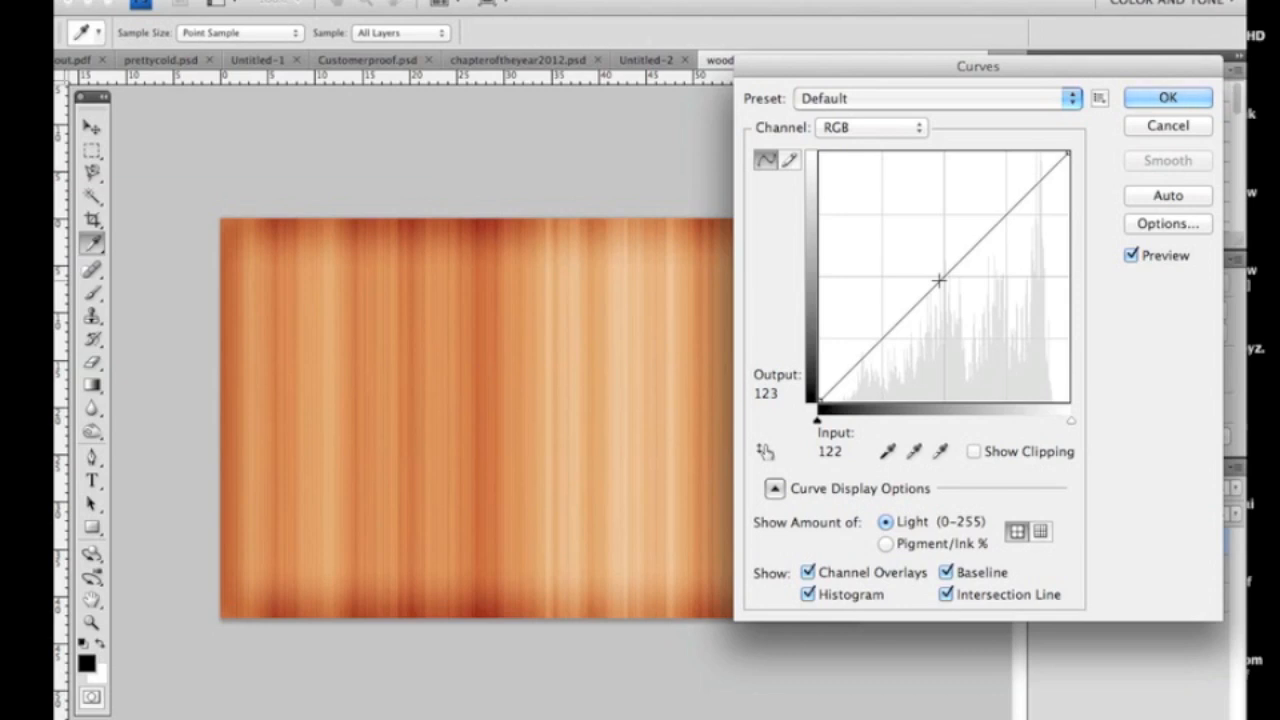
drag(940, 280, 962, 312)
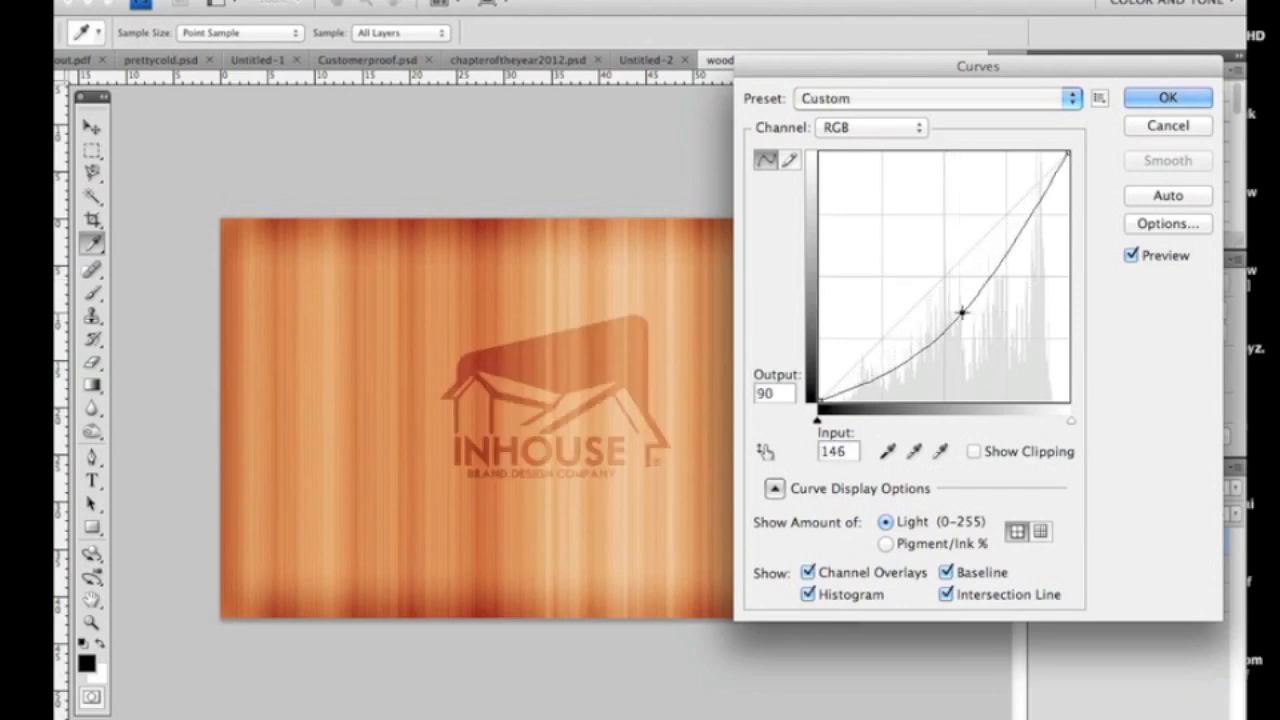
drag(963, 312, 978, 320)
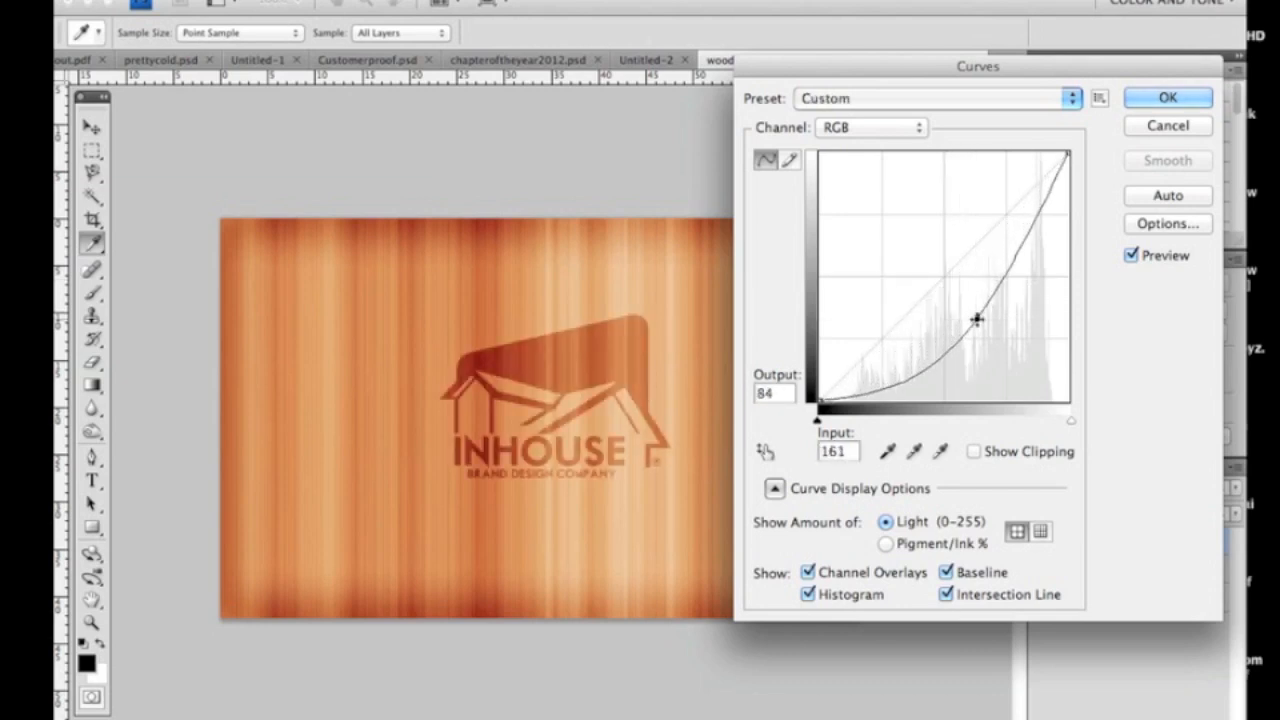
click(1167, 97)
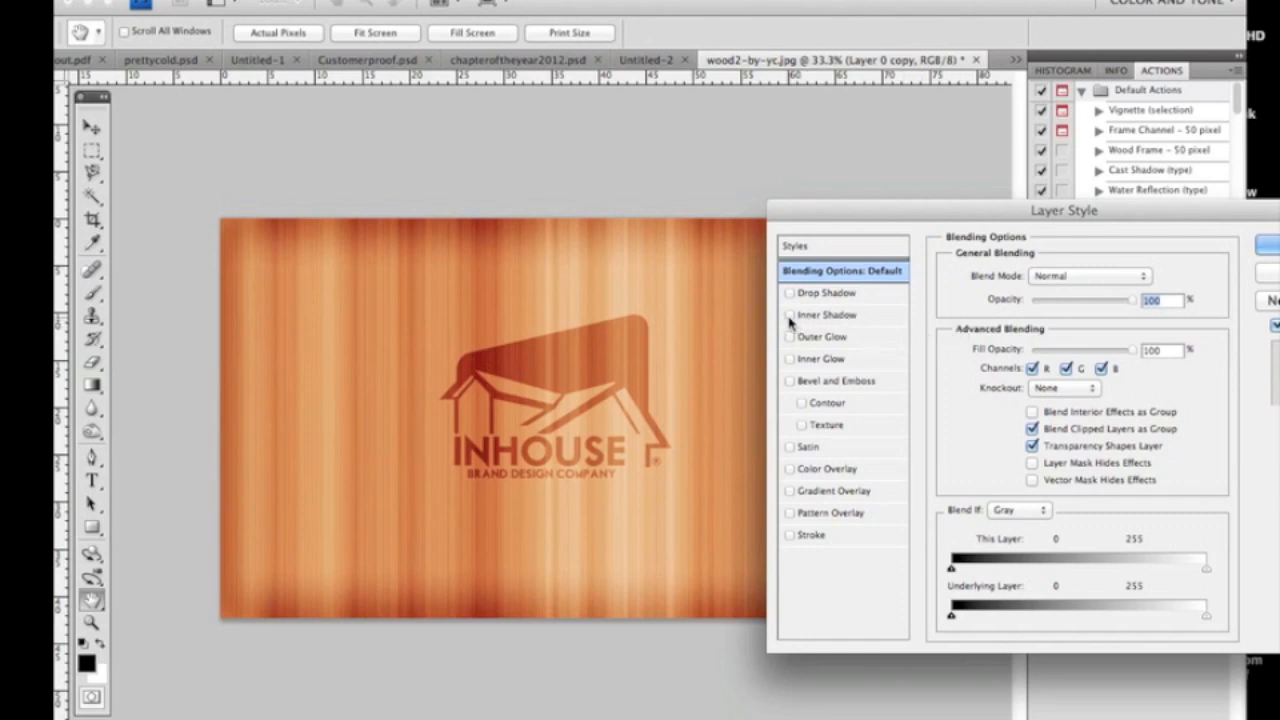
Add an Inner Shadow to the darkened logo and reduce its Size.
click(790, 315)
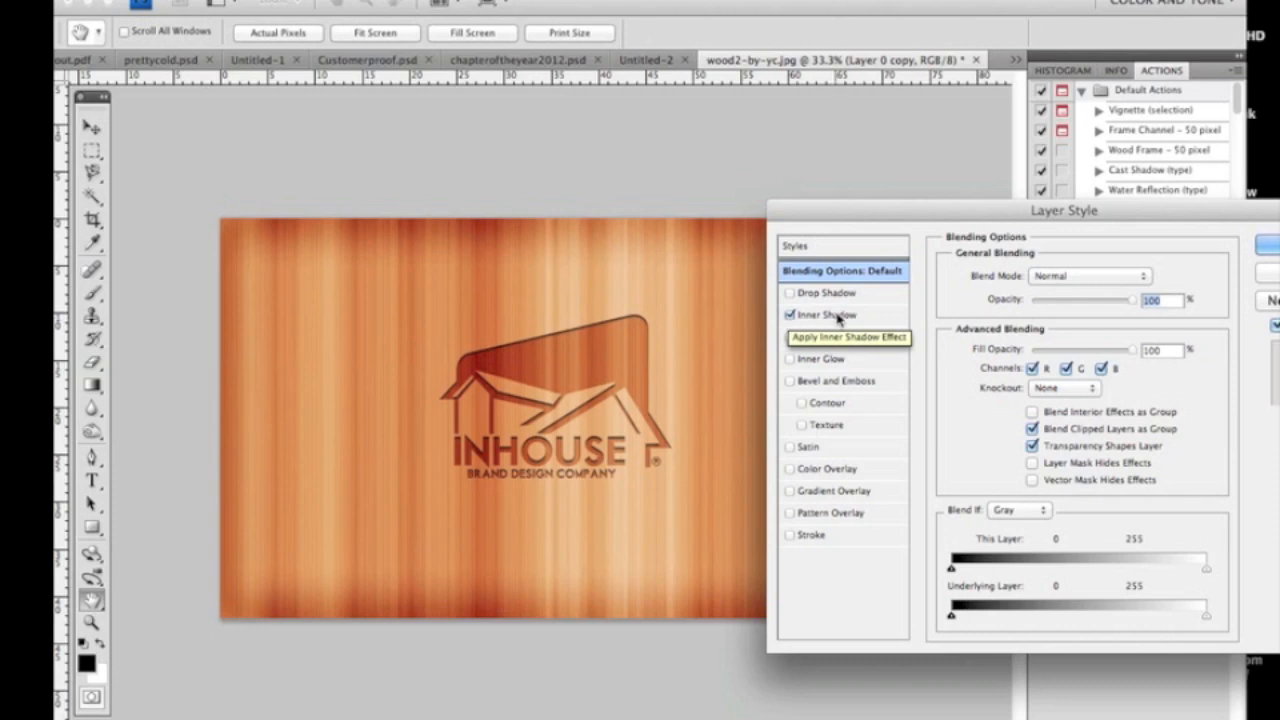
click(825, 315)
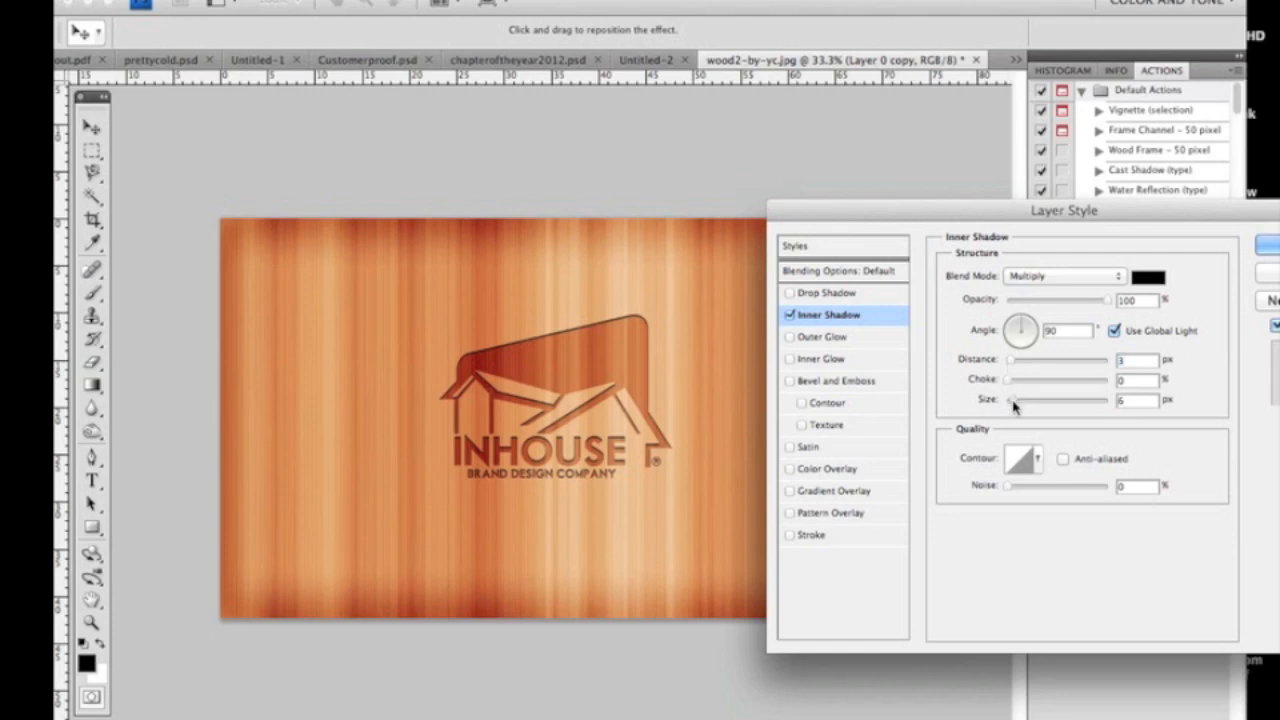
drag(1040, 399, 1010, 399)
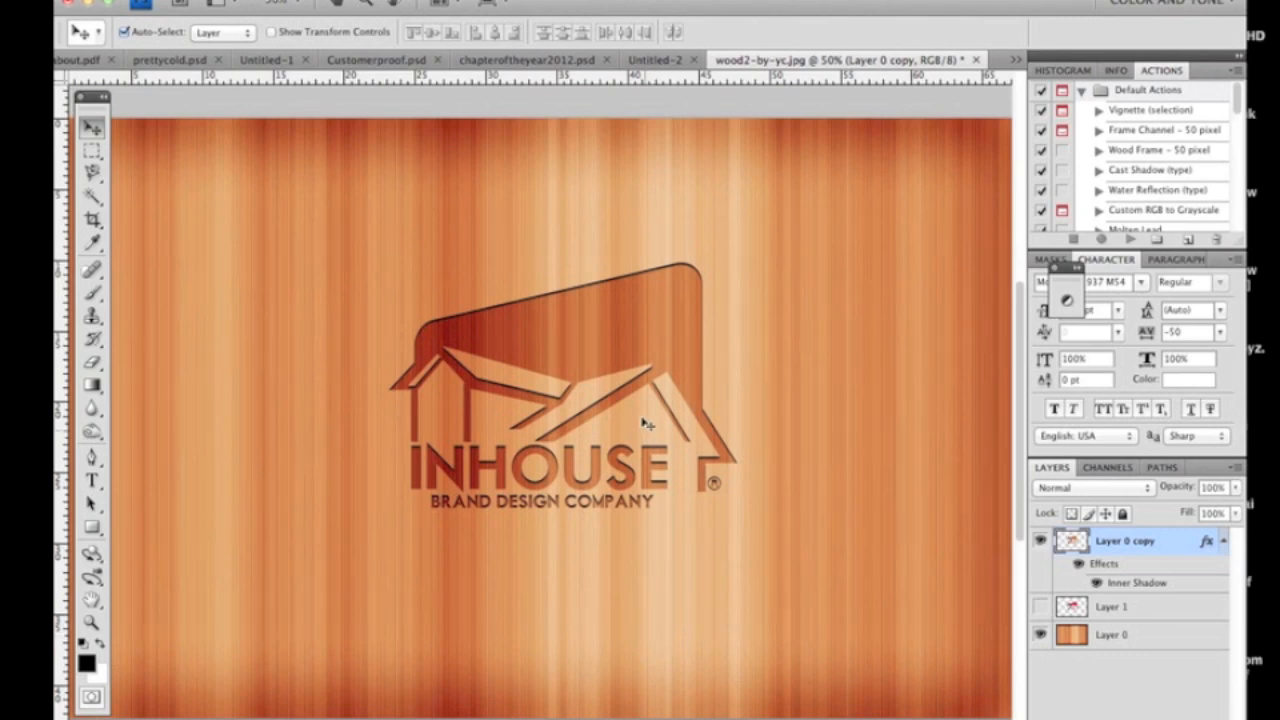
mouse_move(680, 360)
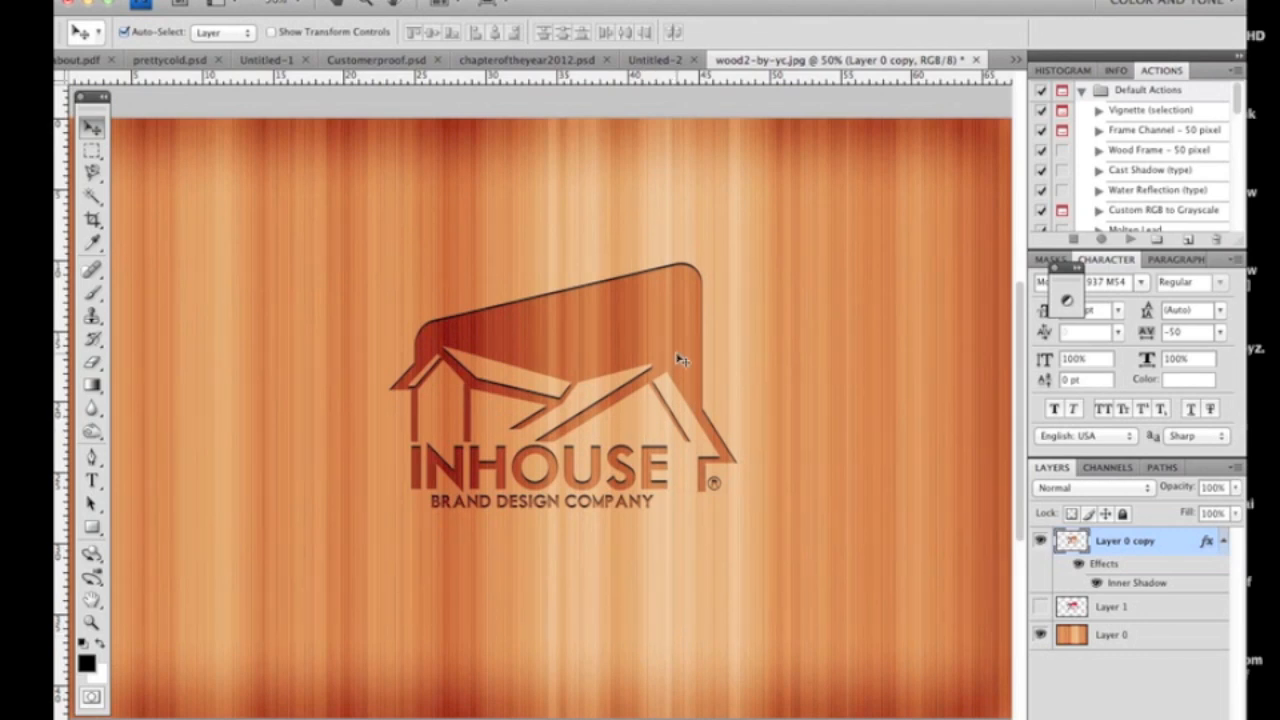
Add a black text layer reading 'inhousegfx.com' below the logo.
click(91, 481)
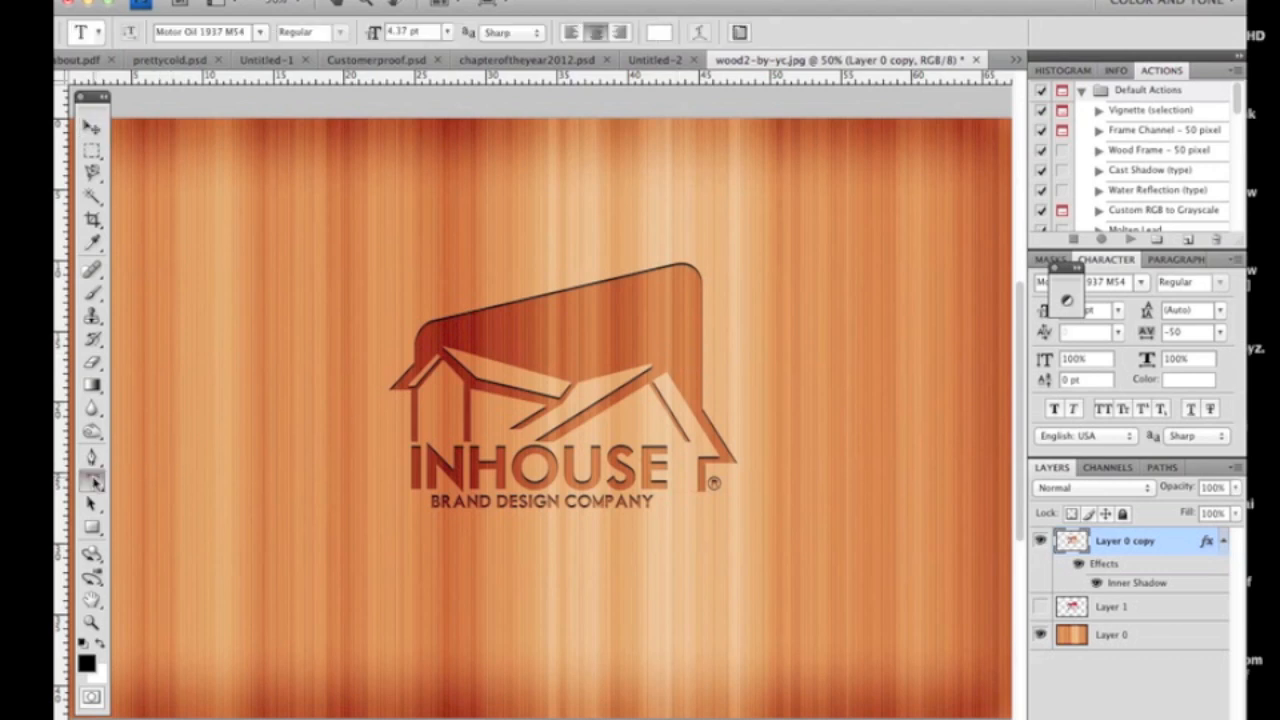
drag(130, 513, 975, 692)
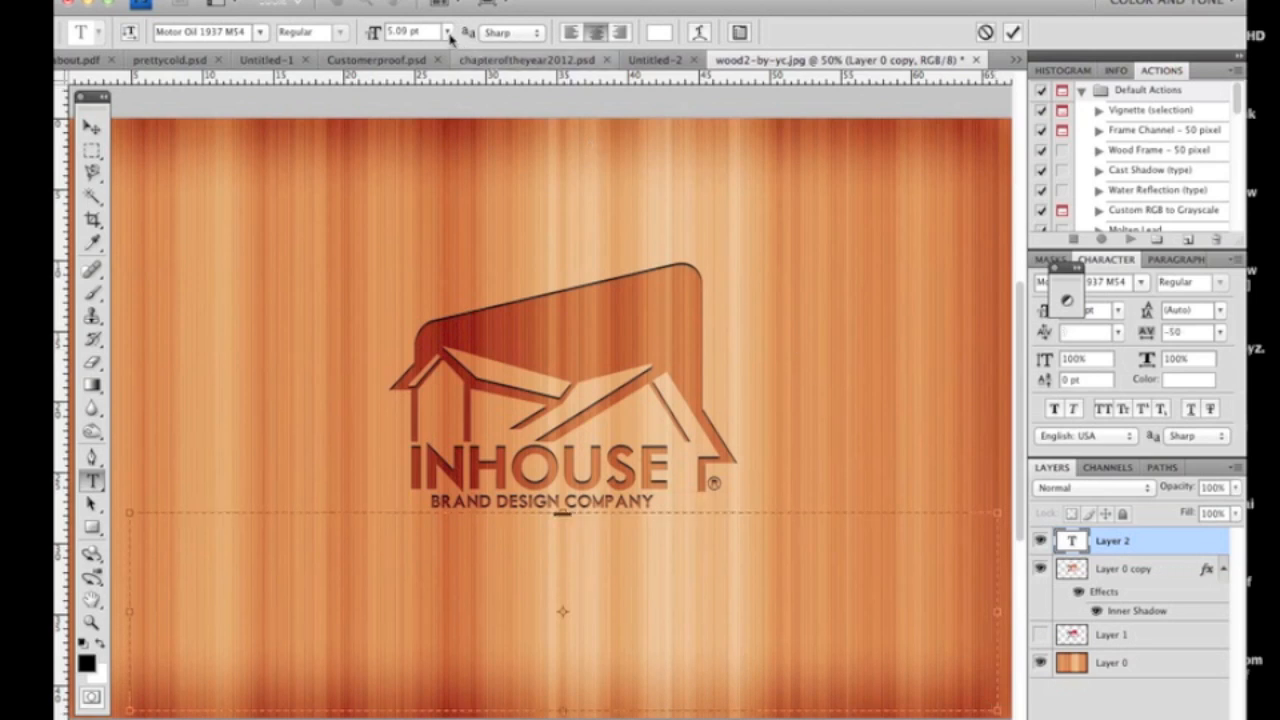
text(inhousegfx.com)
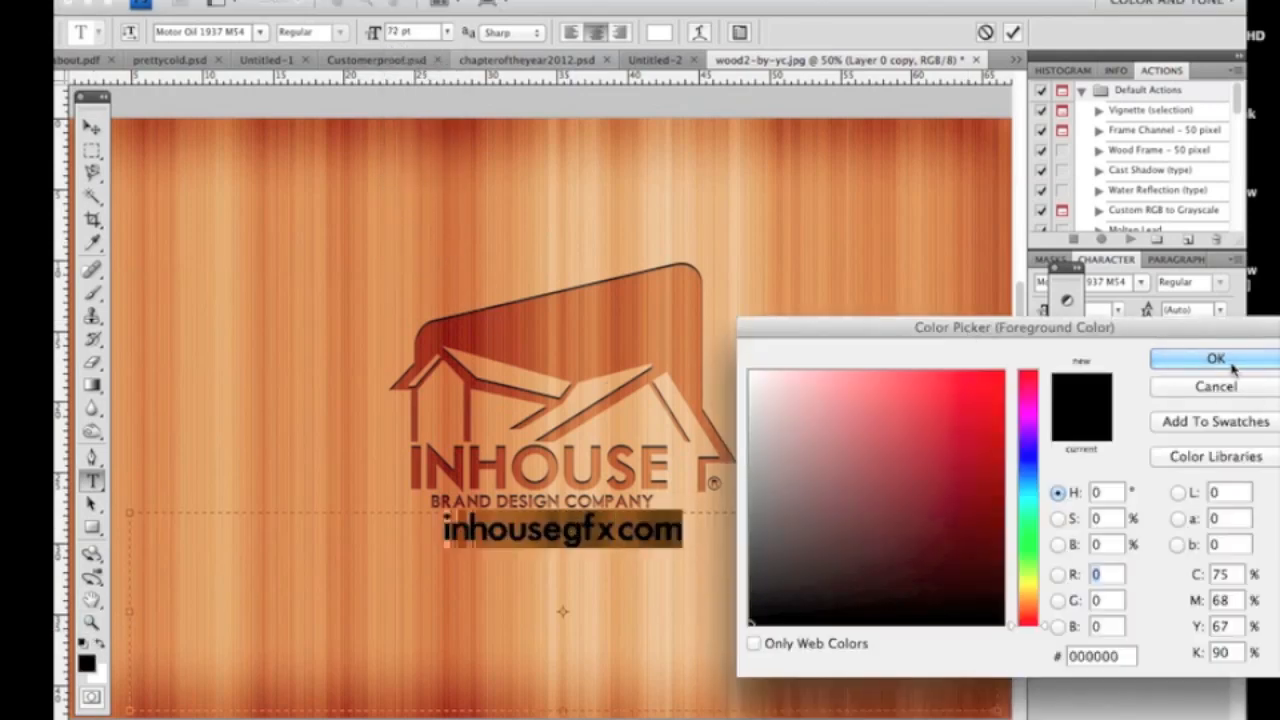
click(1216, 359)
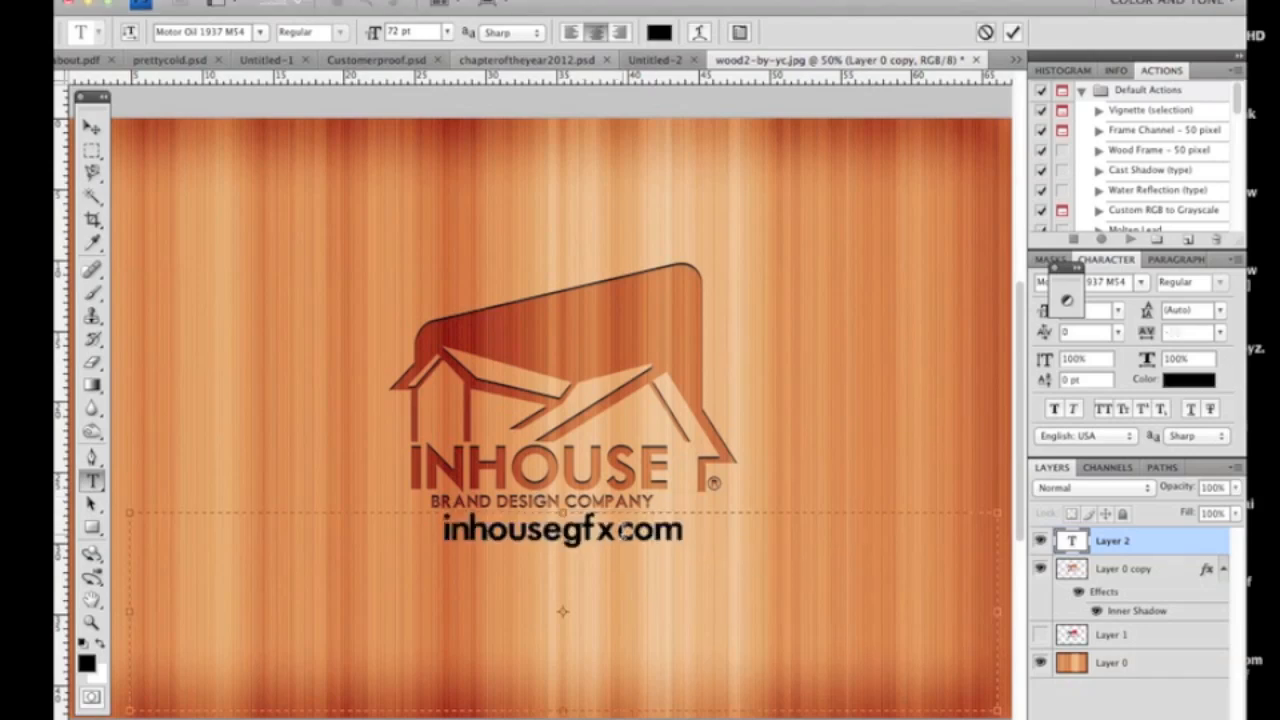